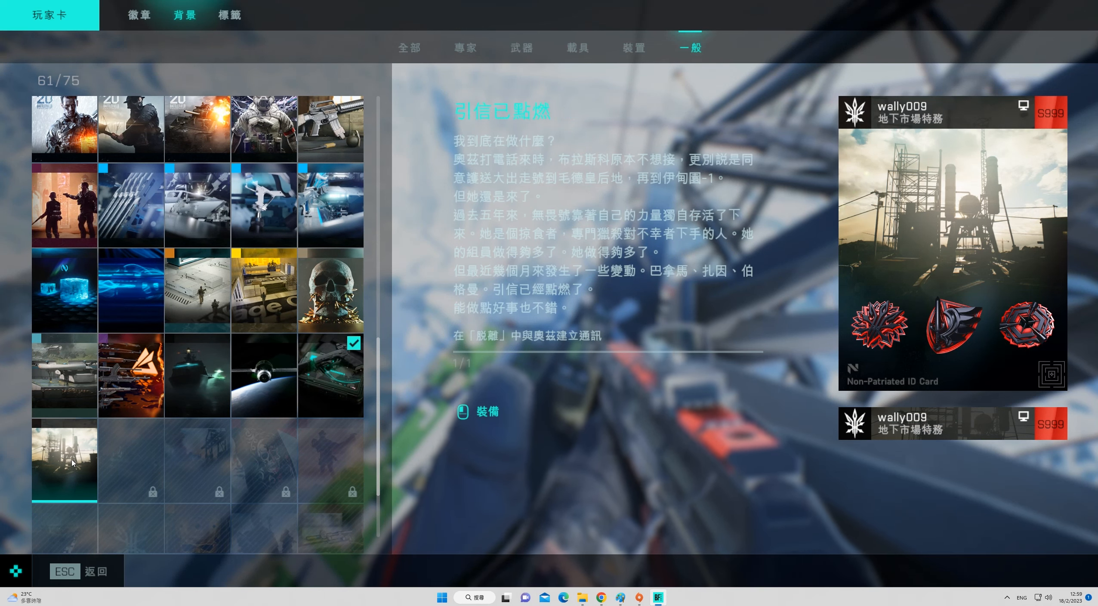
View the teal pistol-case background's details showing it Equipped, then leave Backgrounds
left_click(330, 375)
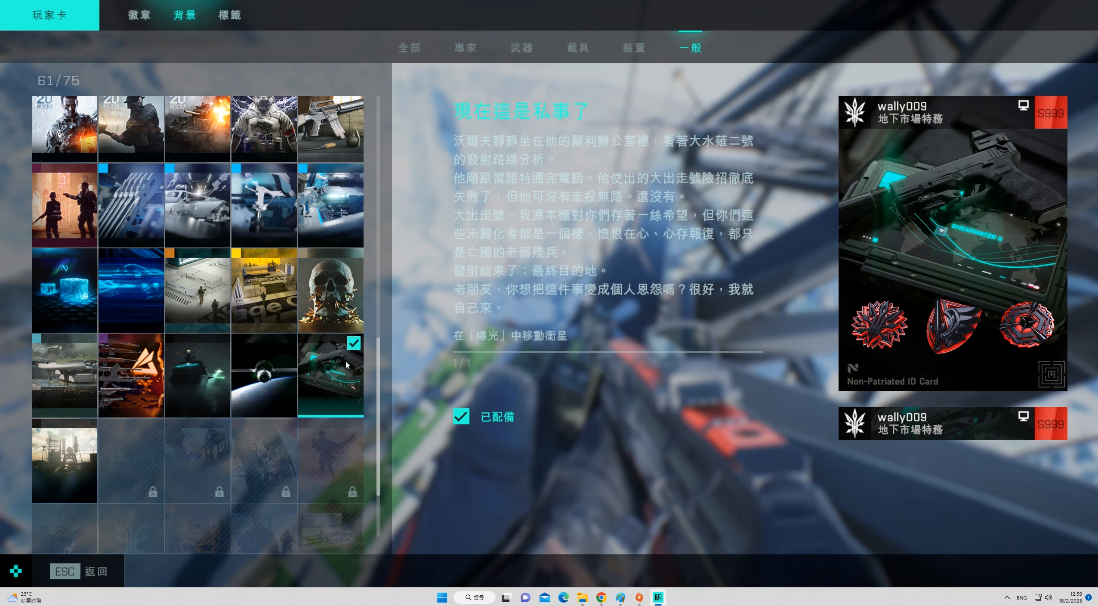
left_click(63, 460)
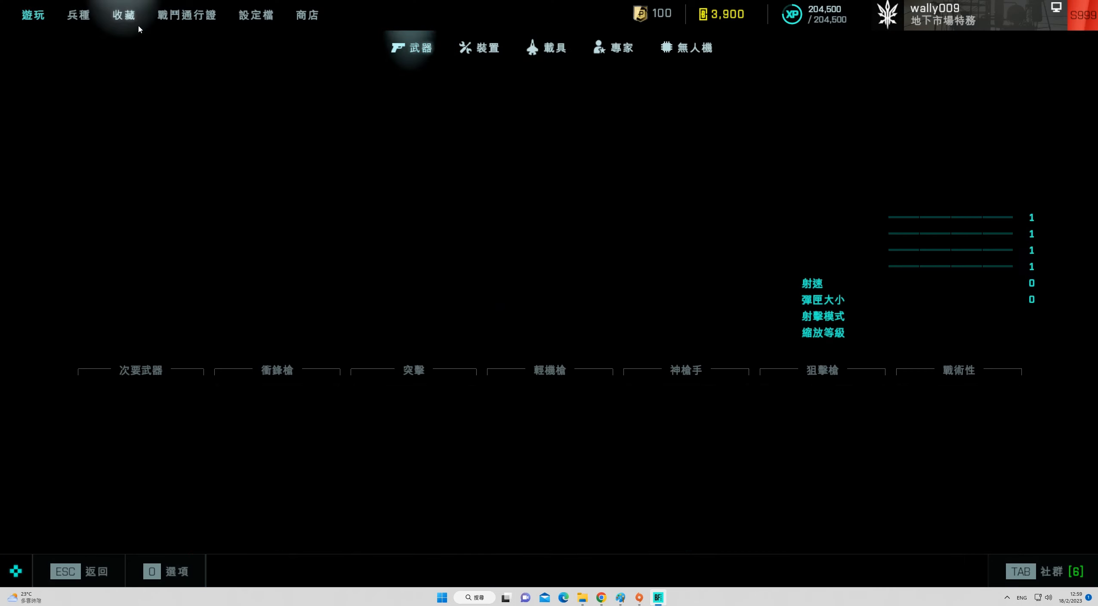
Show Unlocked Rewards from Collection and page from the 引信已點燃 card to the 銀矛 specialist skin
left_click(618, 47)
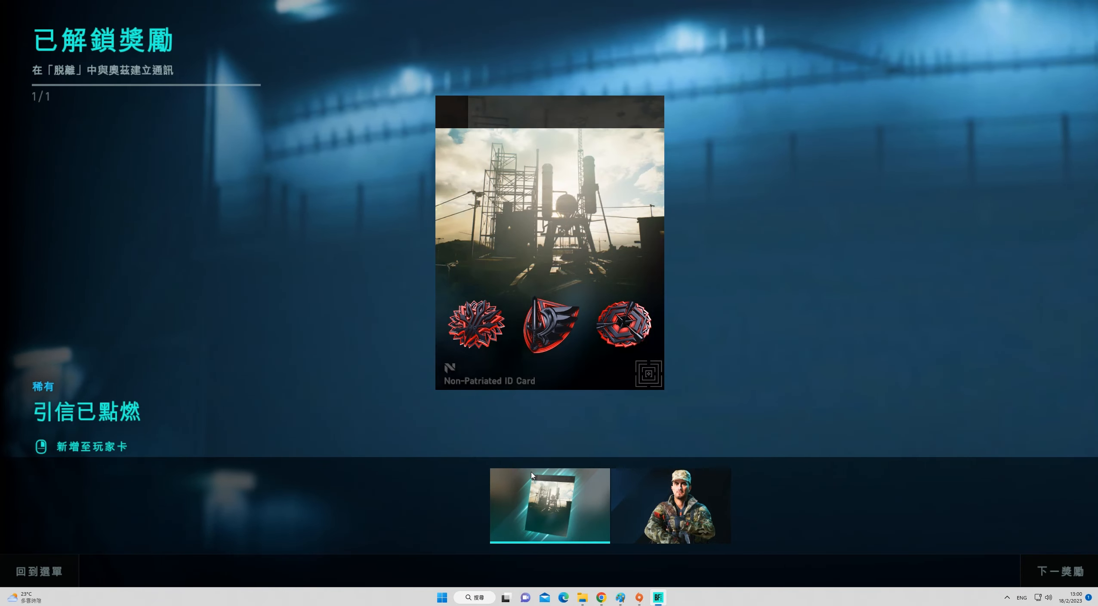
left_click(1066, 571)
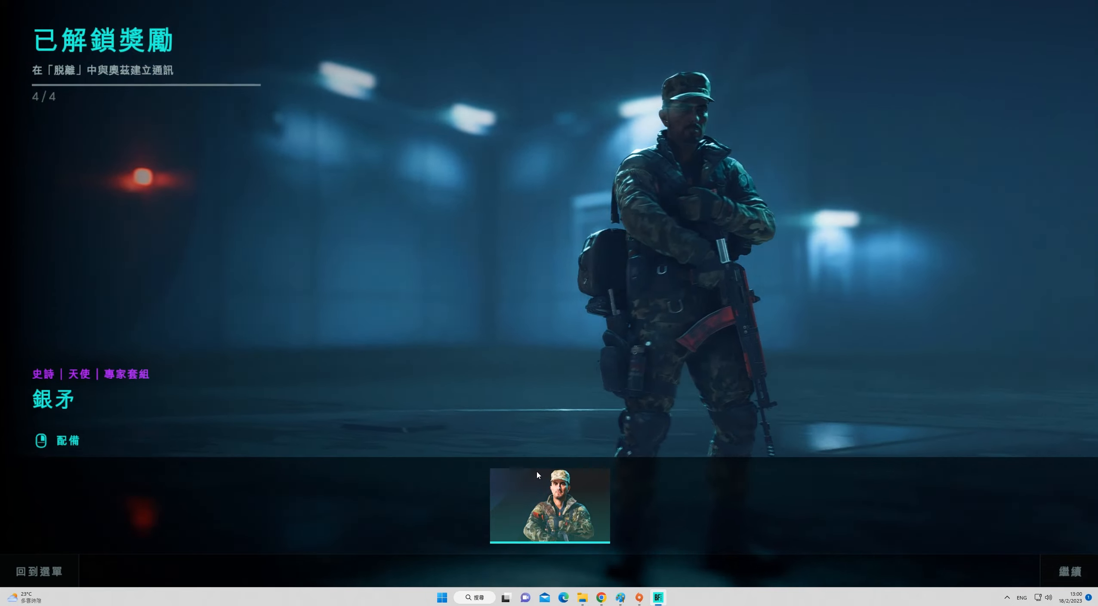